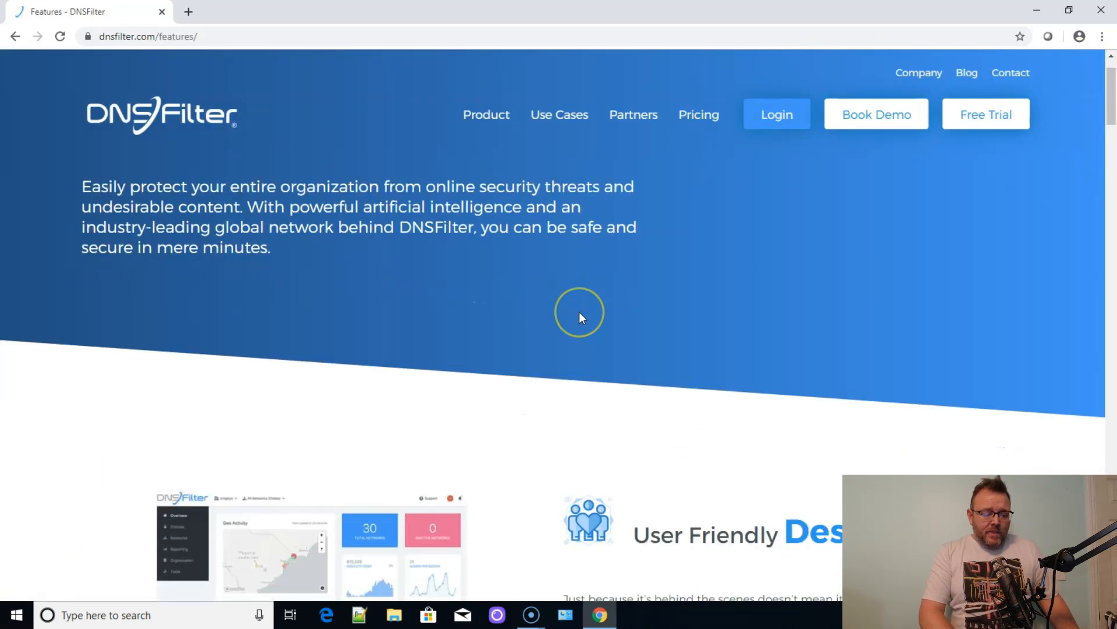
Step: Scroll the features page down to the User Friendly Design dashboard section
scroll(down, 3)
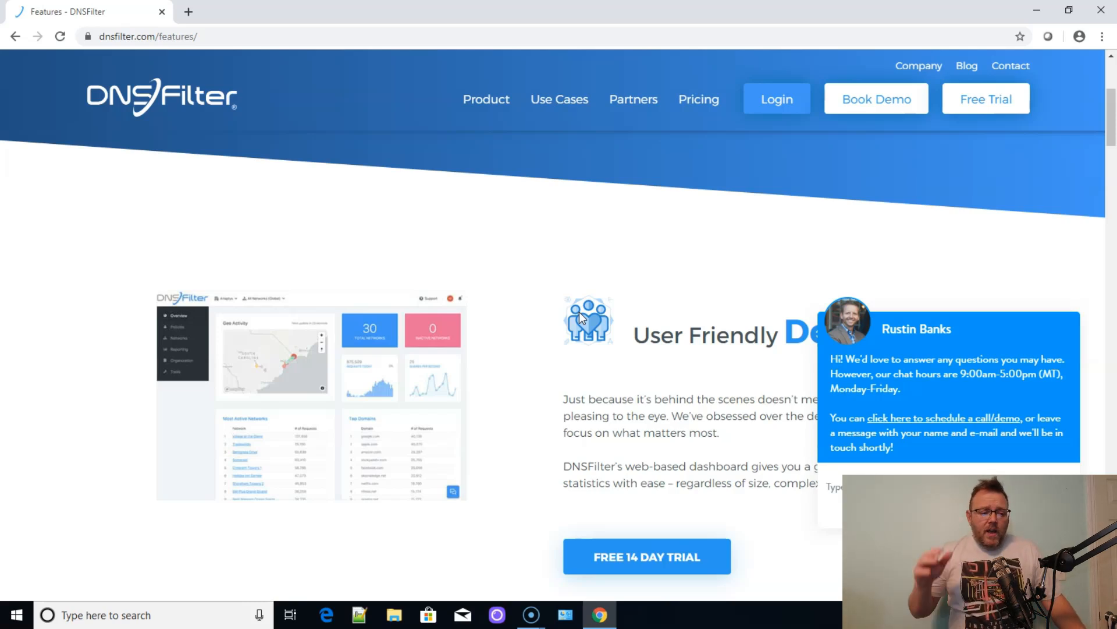
Step: Scroll past Web Content Filtering until Beautiful Reports is visible
scroll(down, 3)
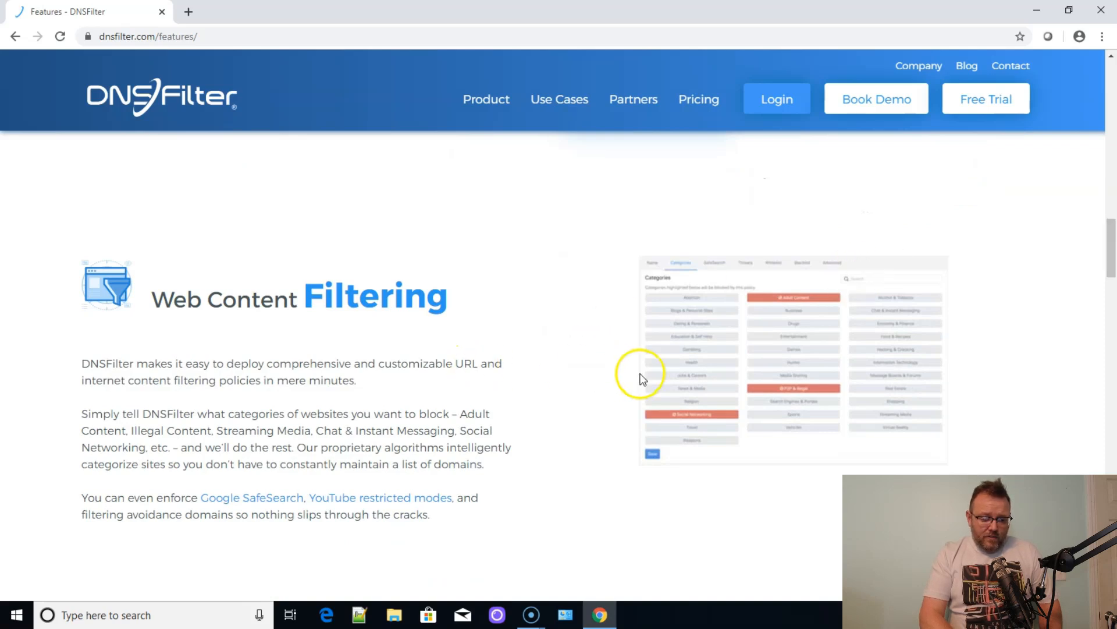
mouse_move(746, 442)
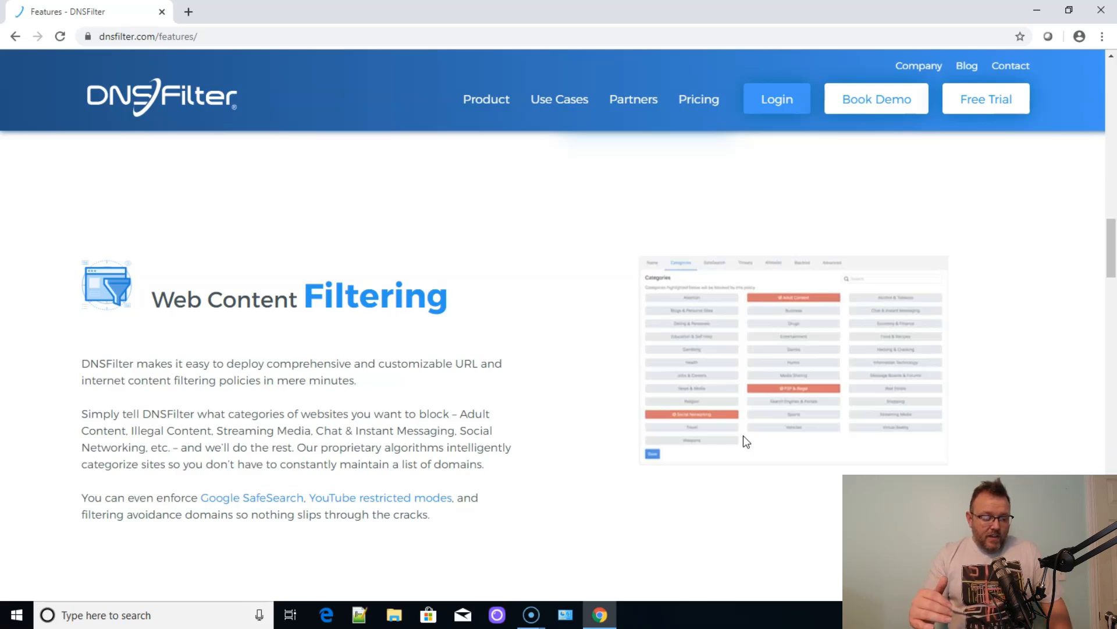
scroll(down, 3)
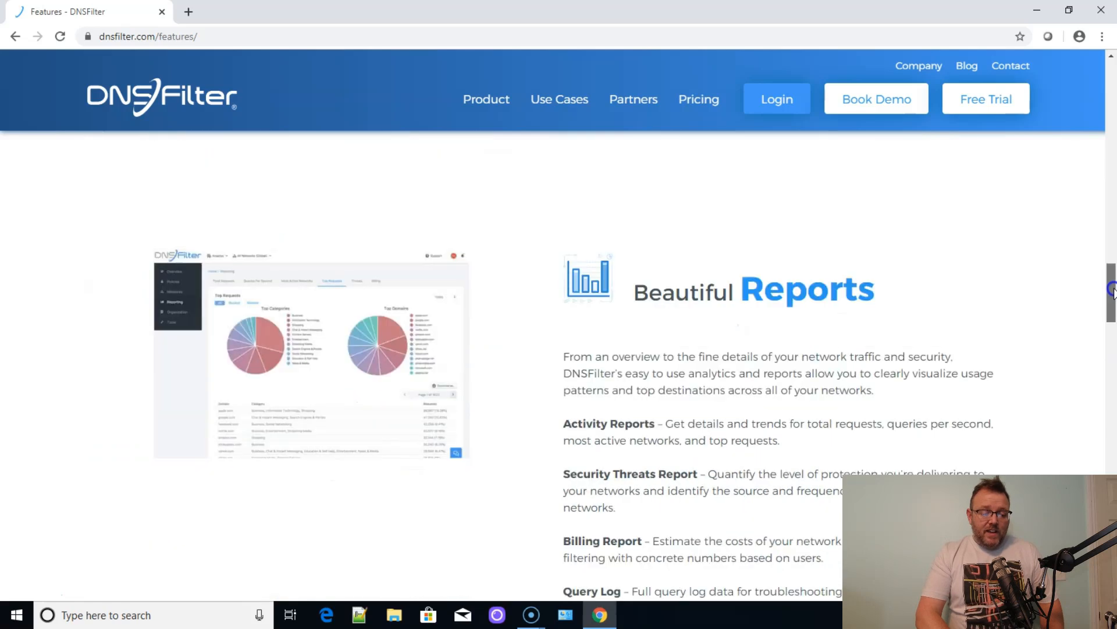
Step: Scroll down to Global Anycast Network, then back up to the page top
scroll(down, 3)
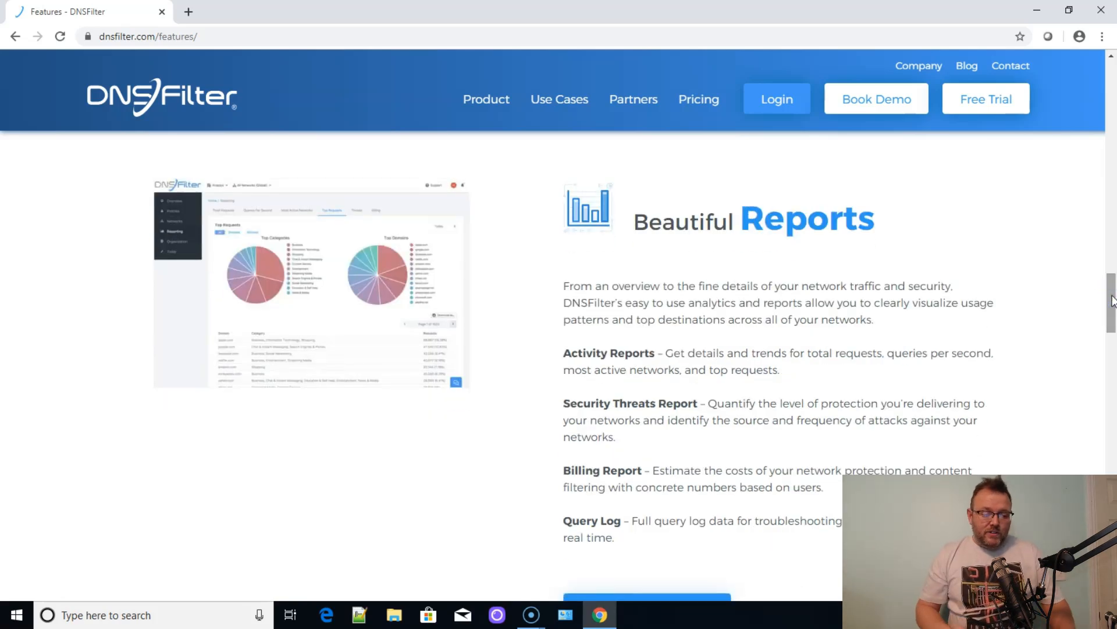
scroll(down, 3)
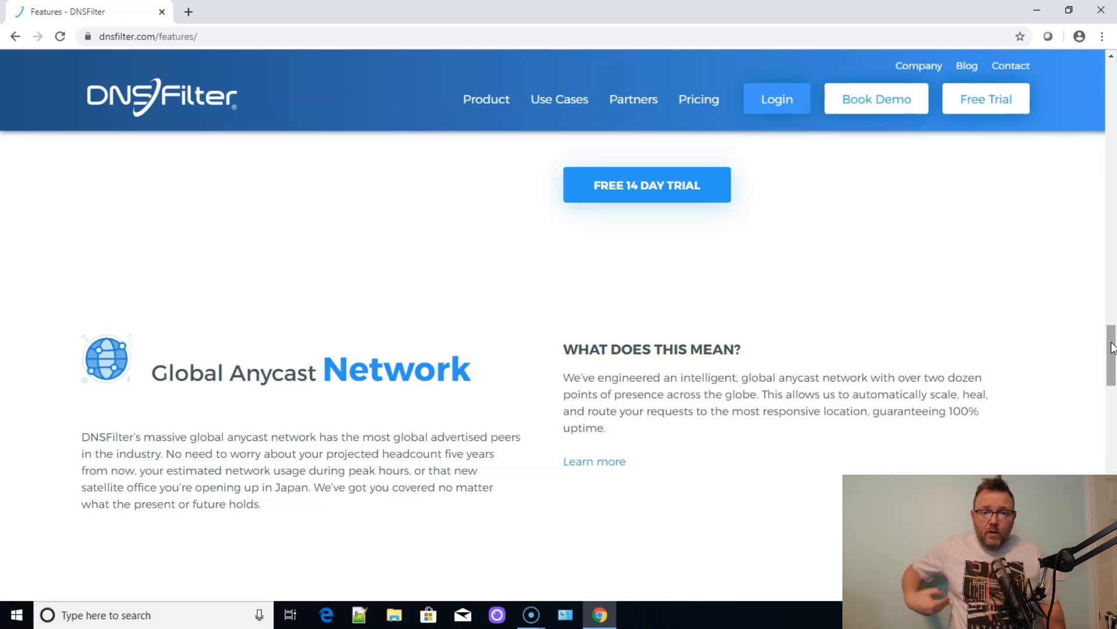
scroll(up, 3)
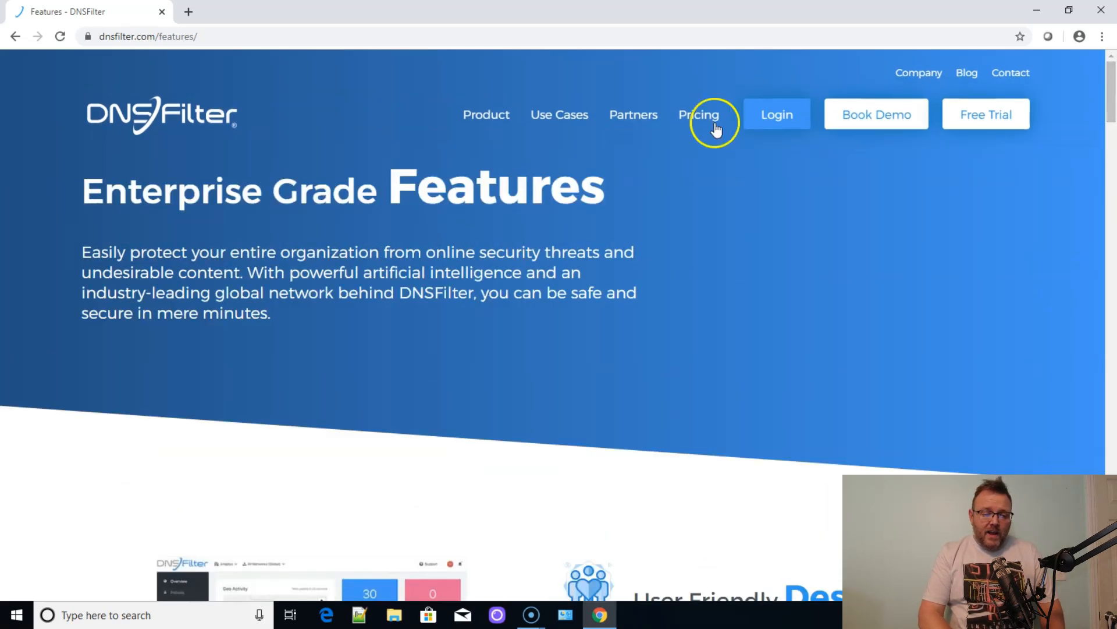
Step: Open Pricing to view Basic $0.90, Pro $1.80 and Enterprise $2.70 plans
click(698, 114)
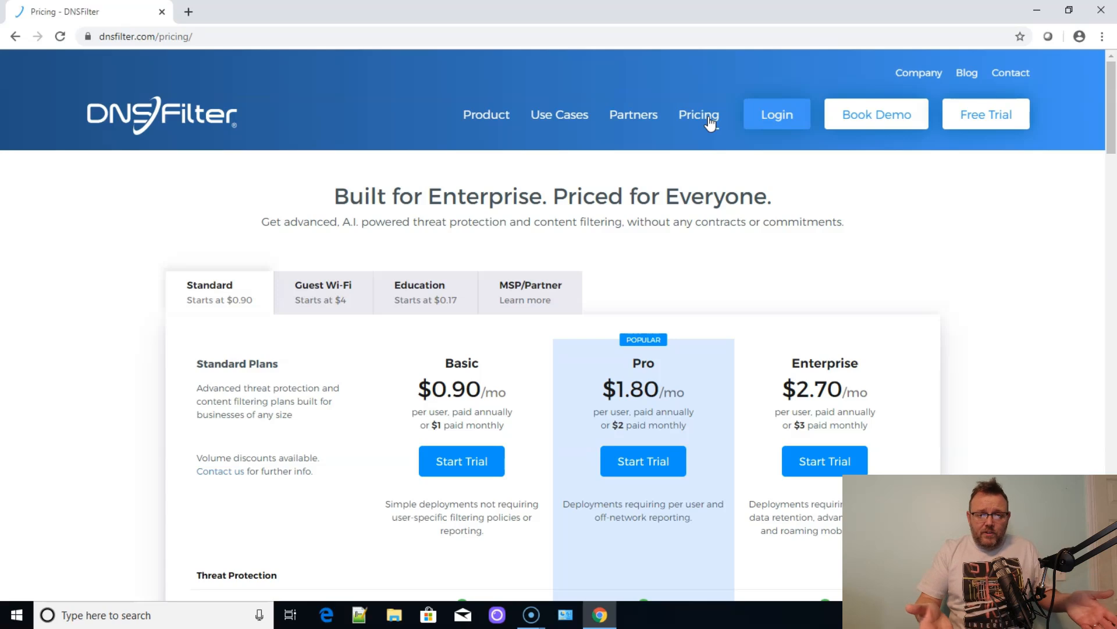
mouse_move(524, 405)
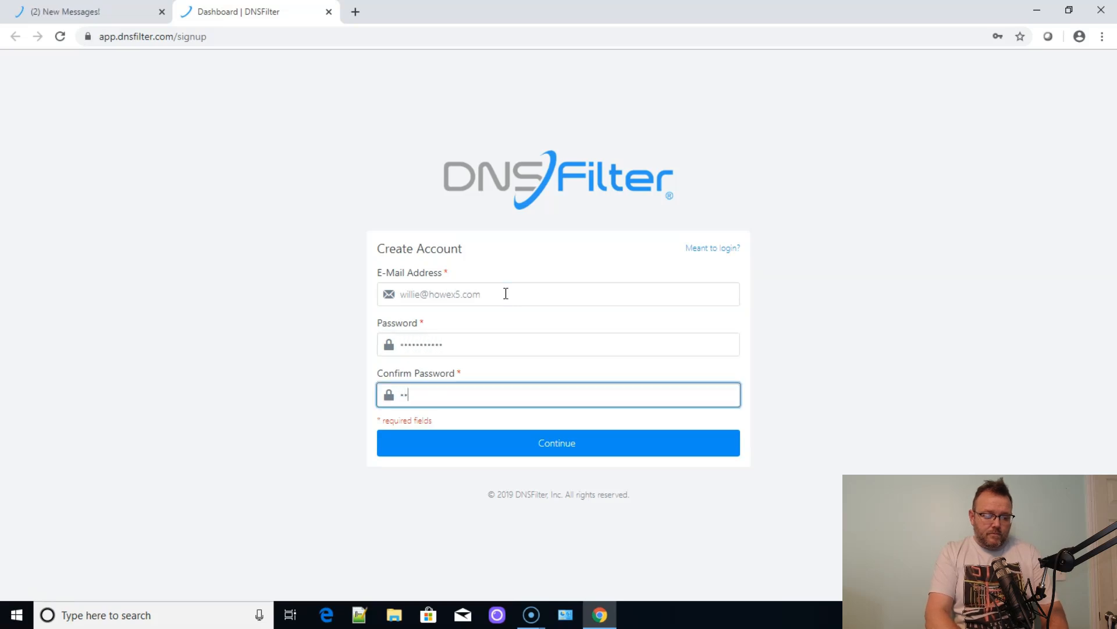
Step: Submit the Create Account form, revealing the email is already registered
click(558, 443)
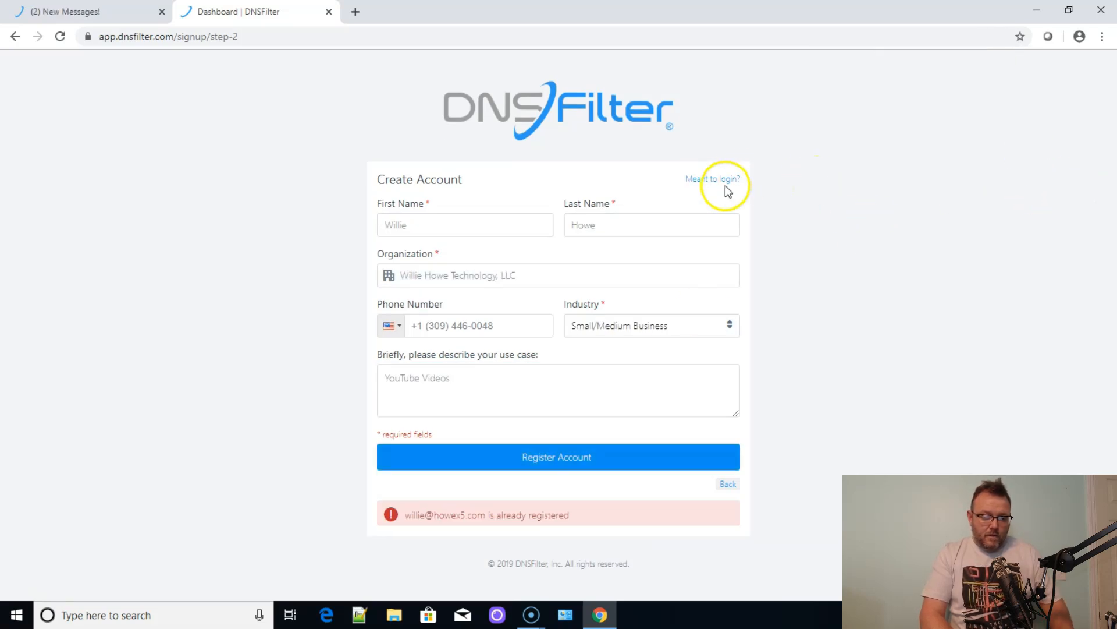
click(714, 179)
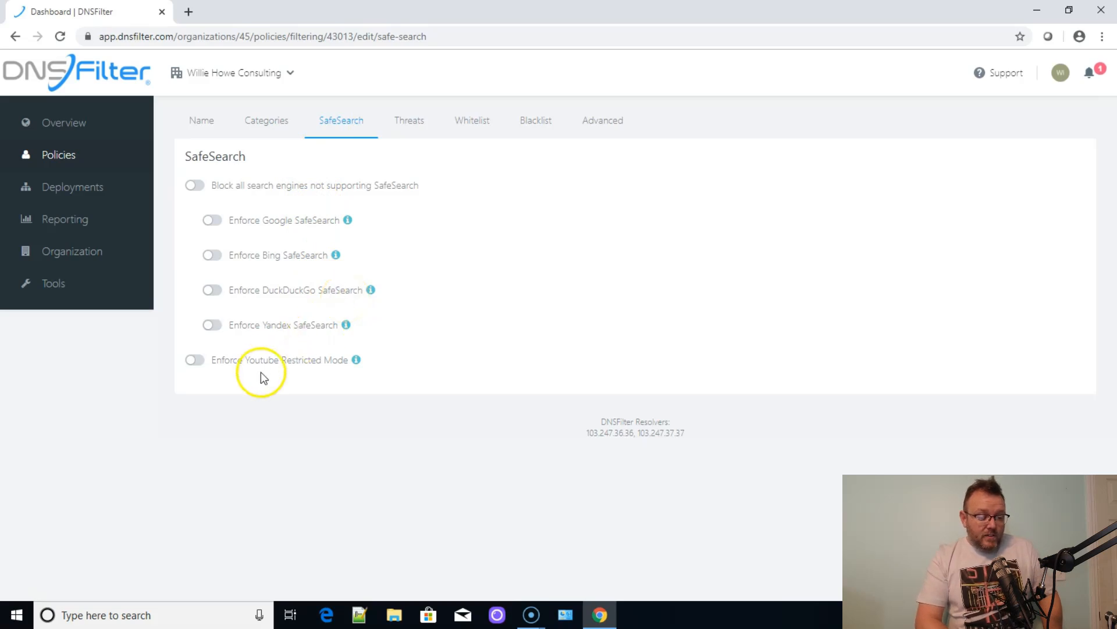
Step: Enforce SafeSearch on all engines with moderate YouTube Restricted Mode, then view Threats
click(194, 184)
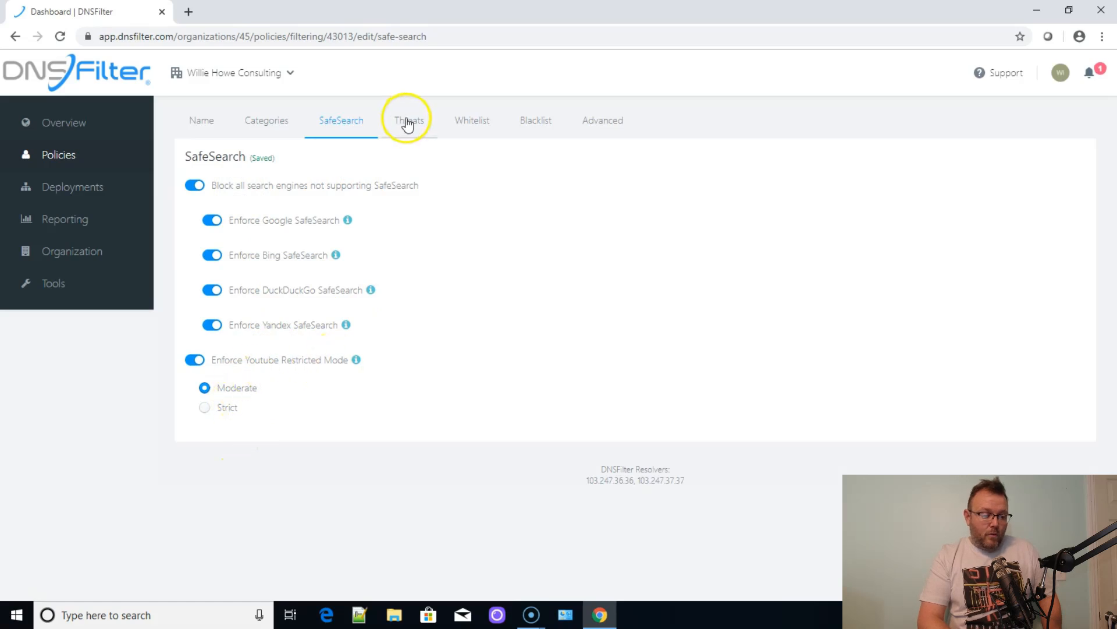
click(472, 120)
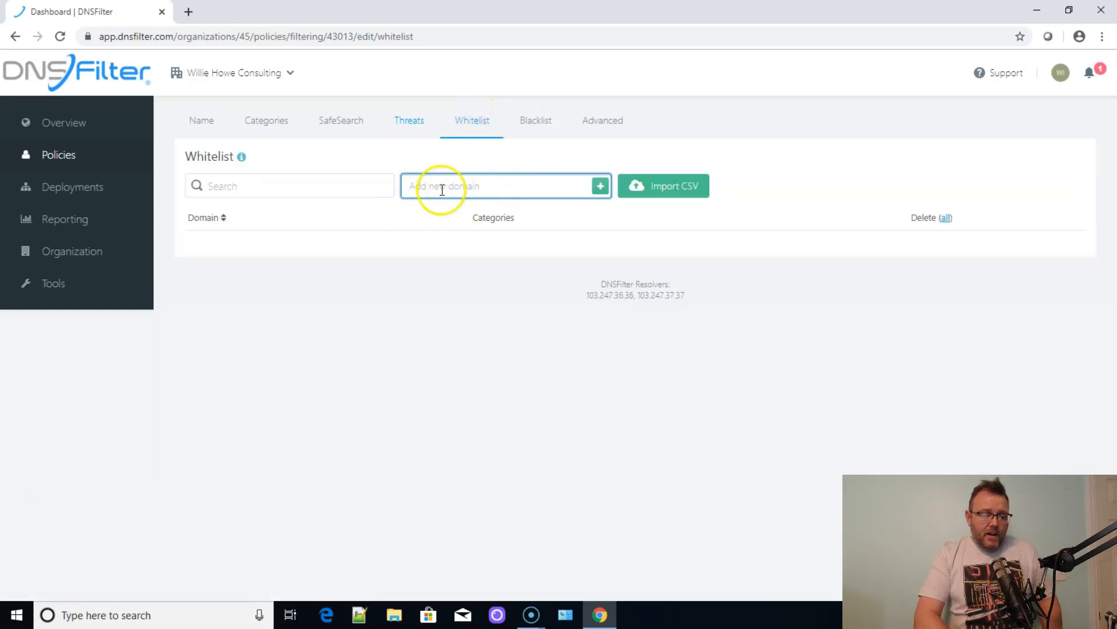
Step: Start adding a domain in the policy's empty whitelist
click(72, 186)
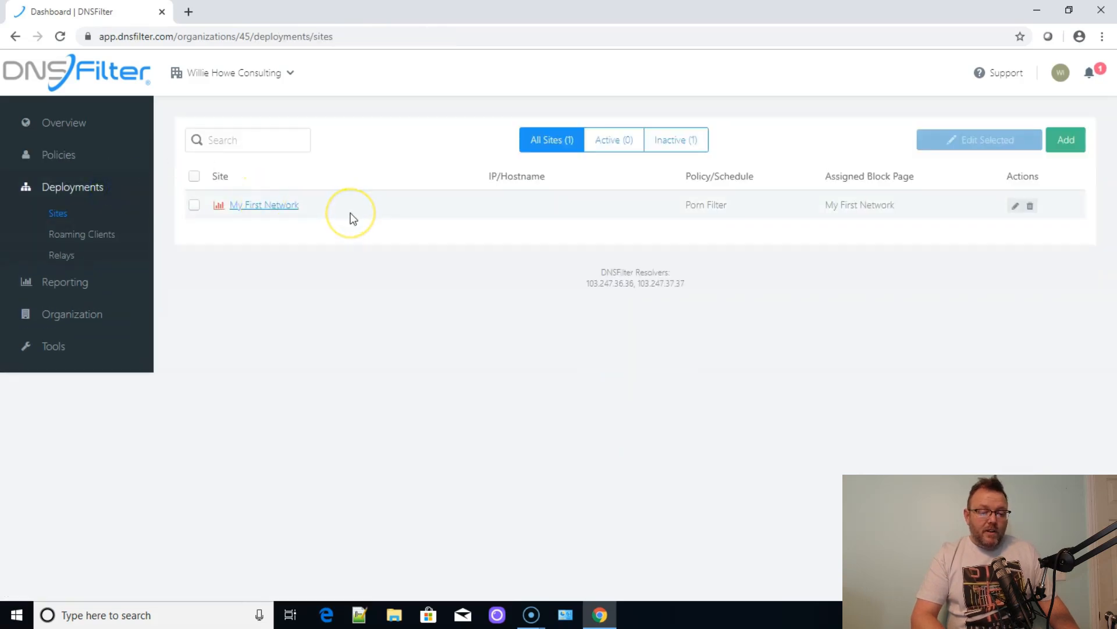
Step: Open Deployments Sites, showing My First Network with the Porn Filter policy
click(81, 234)
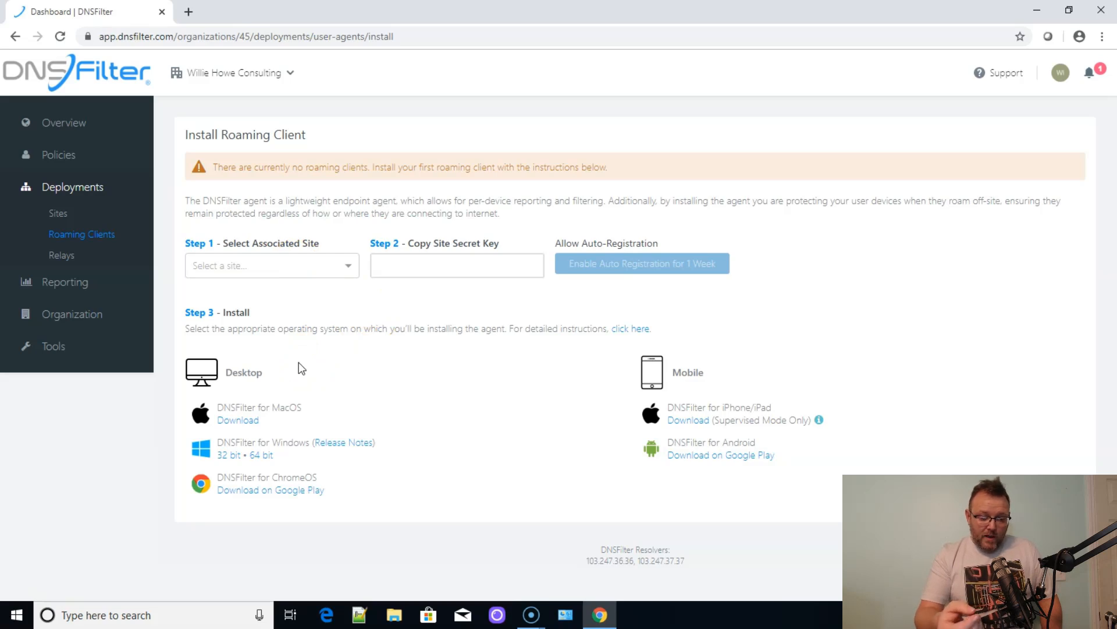
Step: Review Roaming Client install page and open today's Total Requests chart
click(62, 255)
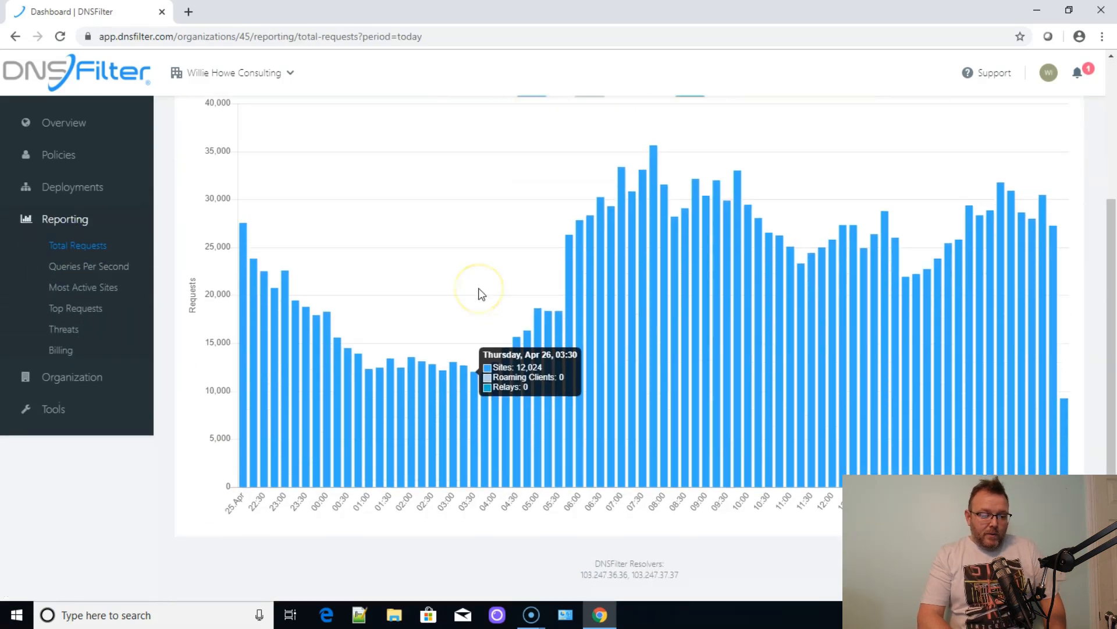
Step: Filter Total Requests to site traffic, then to roaming client traffic
click(545, 253)
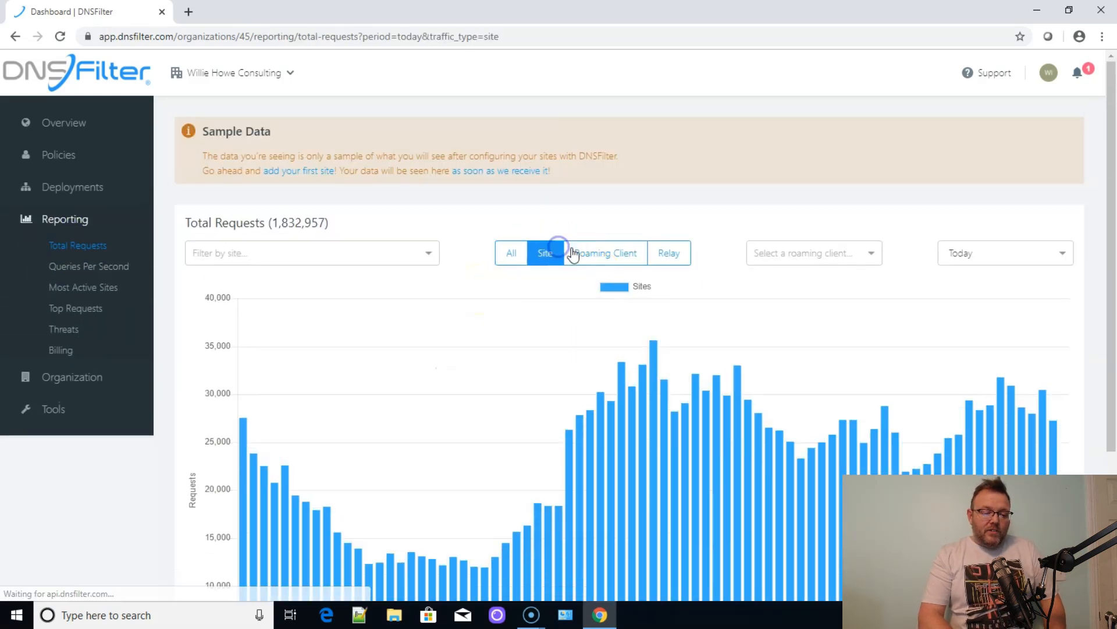
click(89, 266)
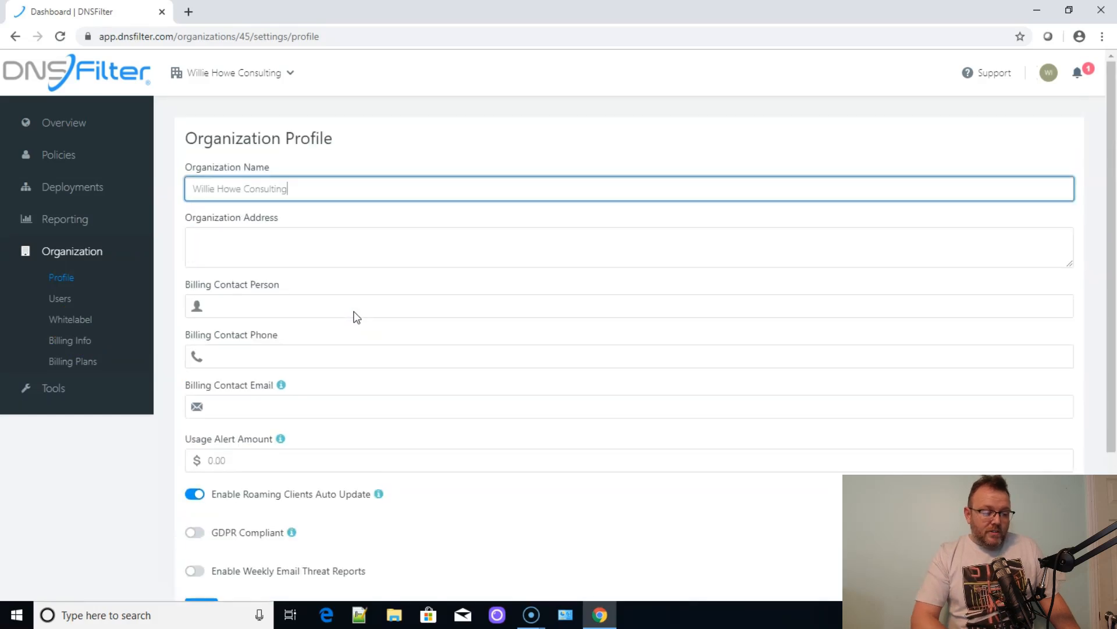
Step: Scroll through the organization profile page before moving to the SSL Certificate tool
scroll(down, 3)
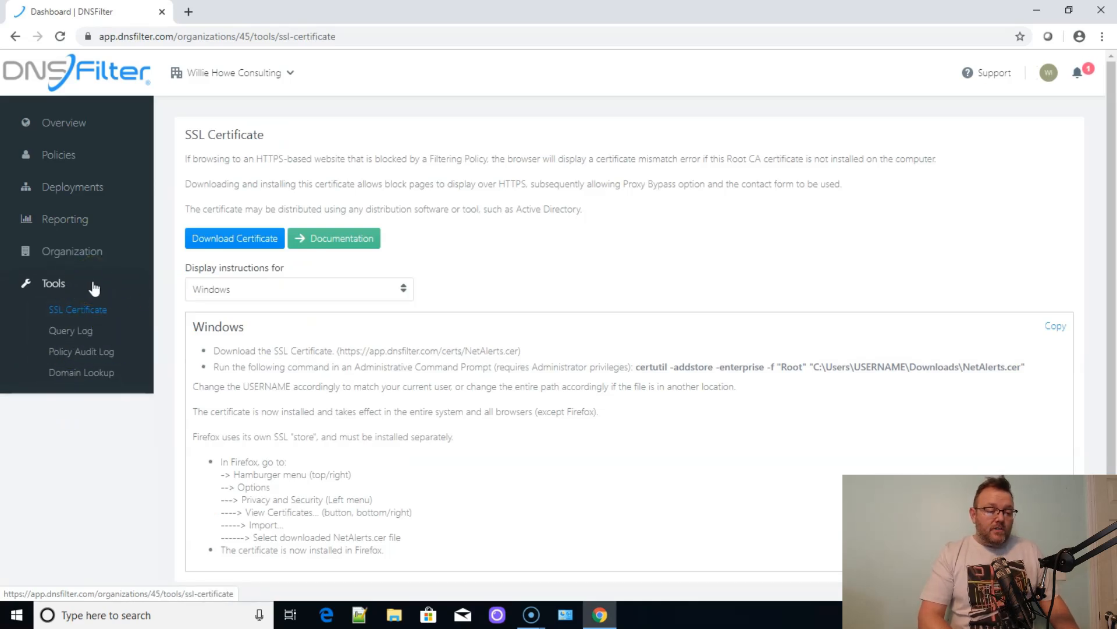
Step: View the empty Policy Audit Log, then go back to the Overview dashboard showing 42 sites
click(82, 352)
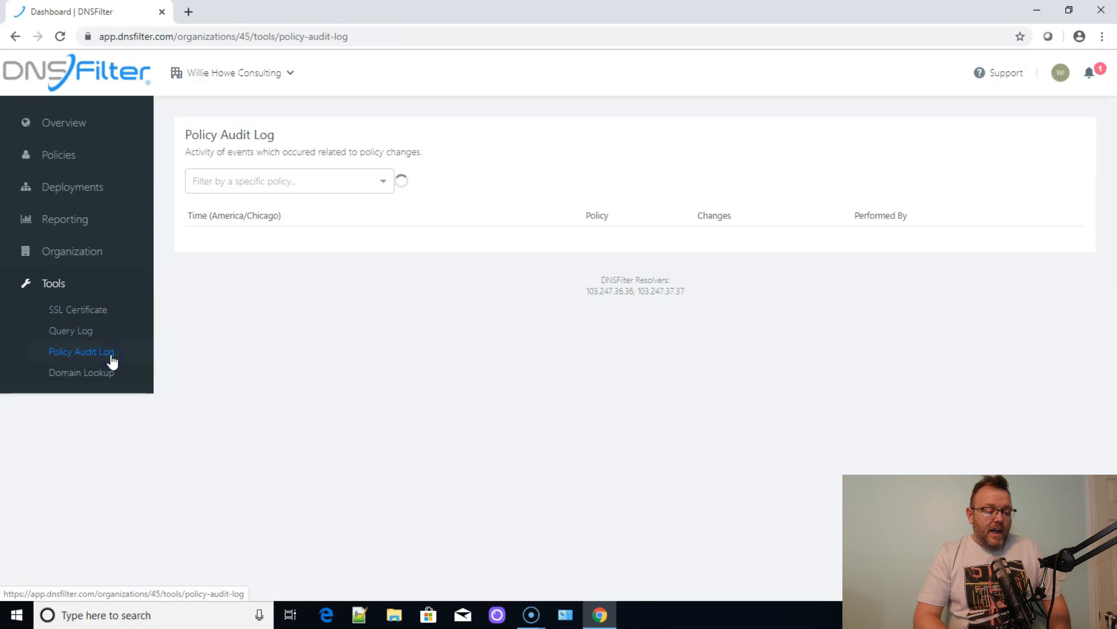
click(64, 123)
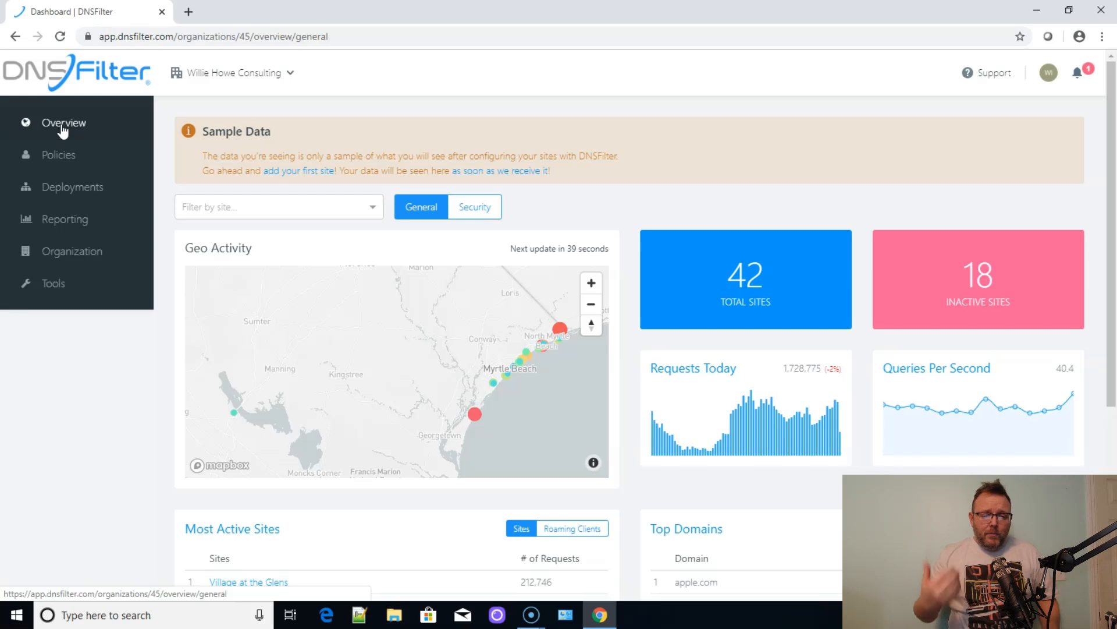